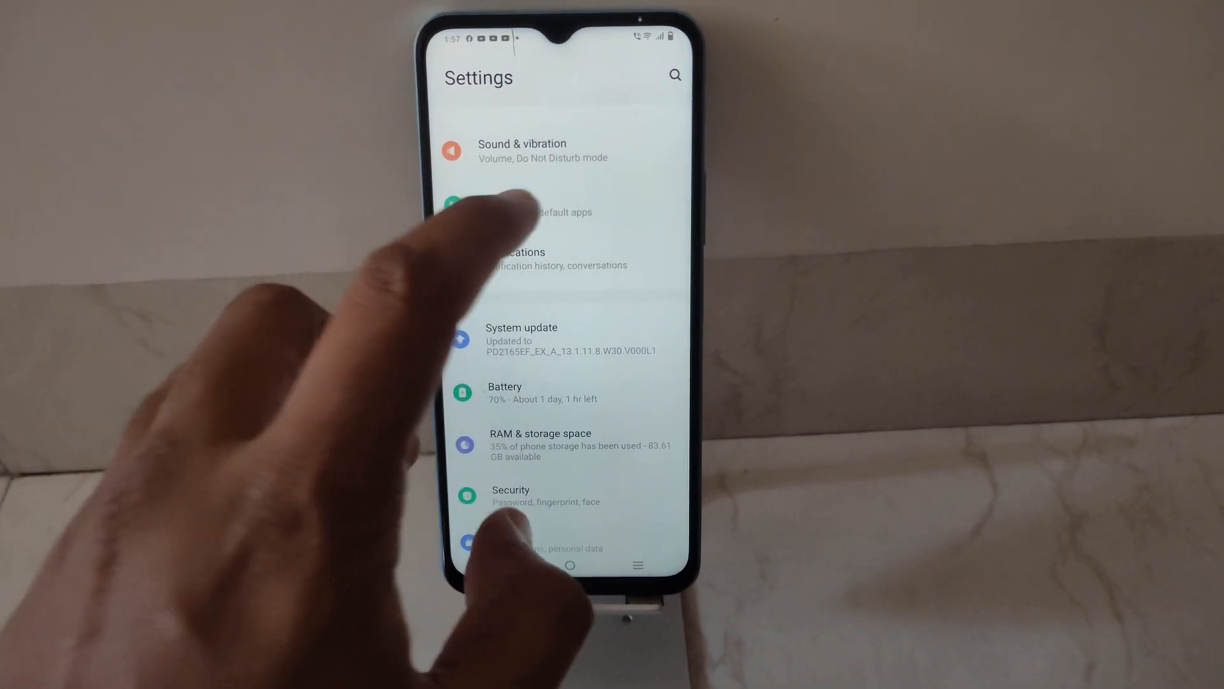
- Go into the Apps section of Android Settings
click(547, 212)
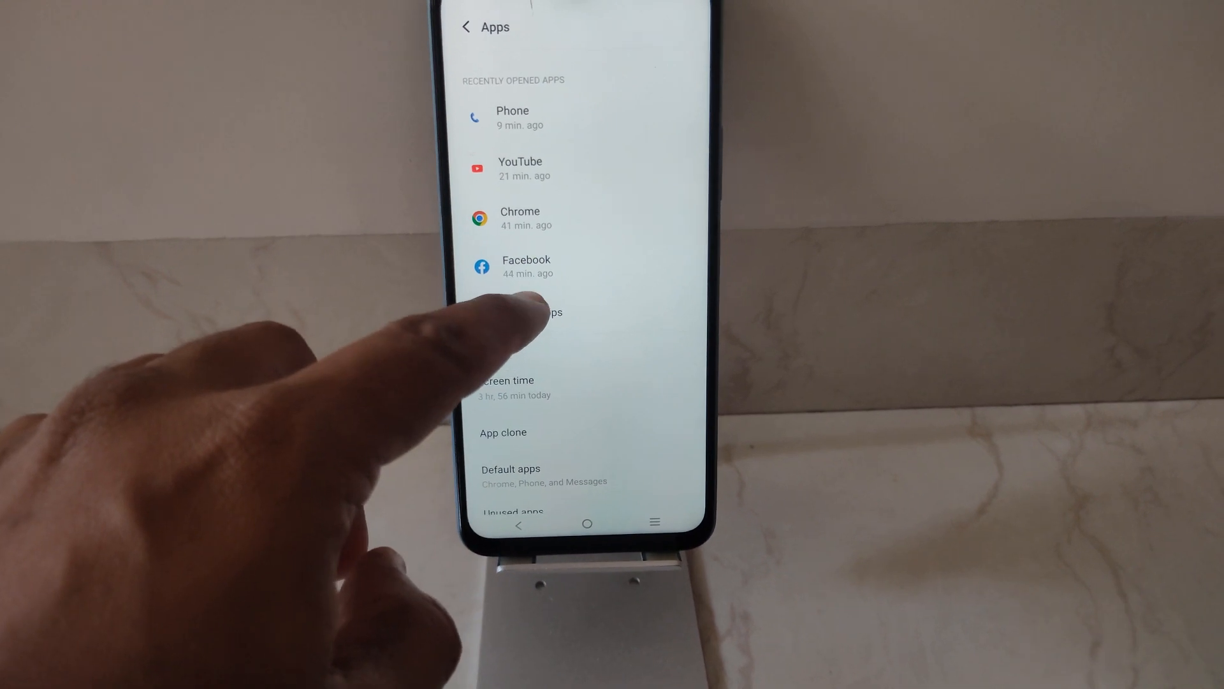
- Show all installed apps and scroll down to the FIFA Mobile entry
click(530, 312)
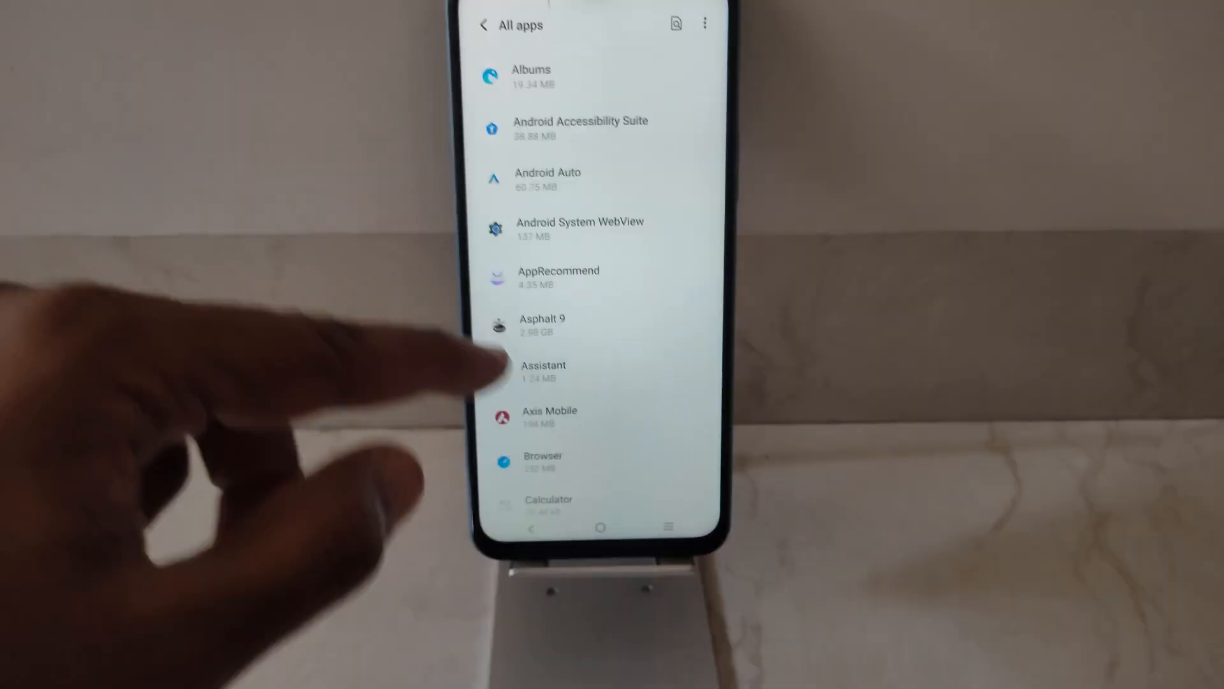
scroll(down, 3)
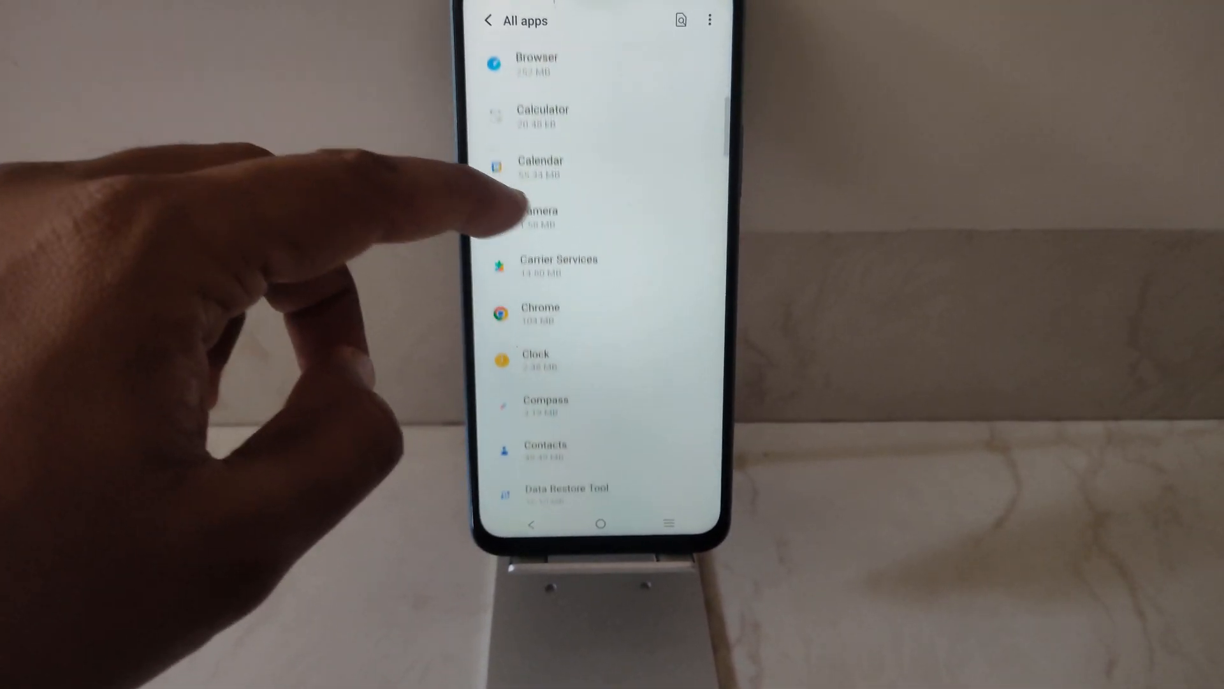
scroll(down, 3)
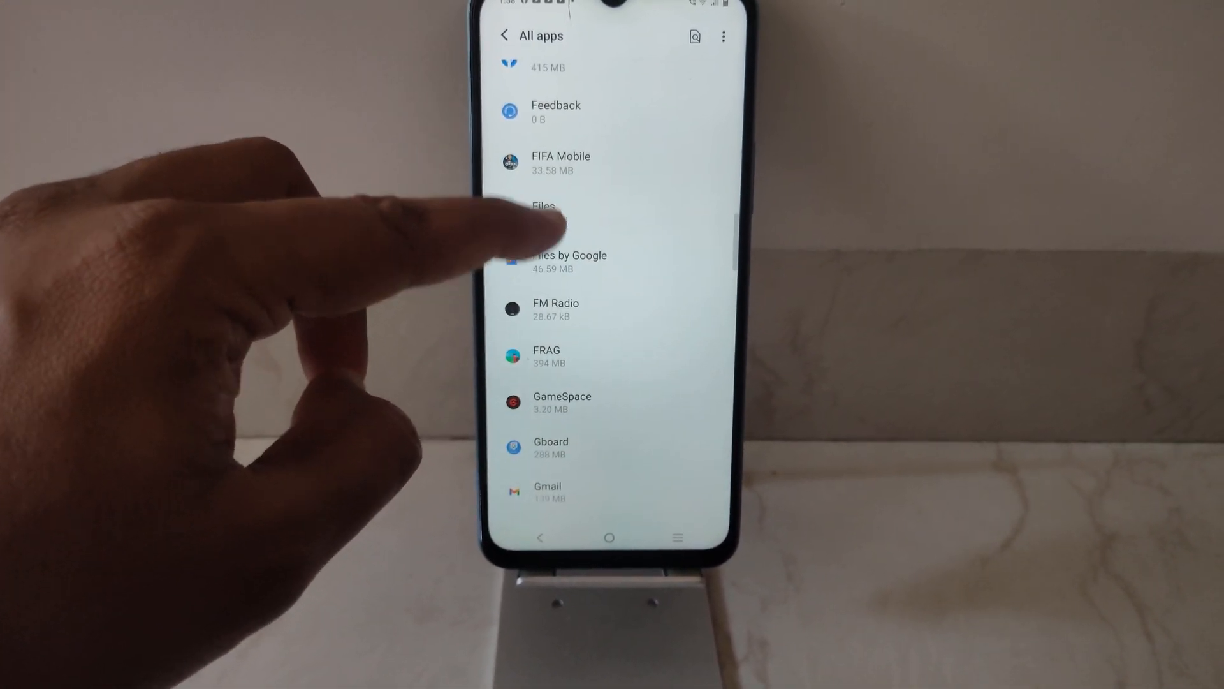
- Uninstall FIFA Mobile from its App info page and confirm with OK
click(561, 162)
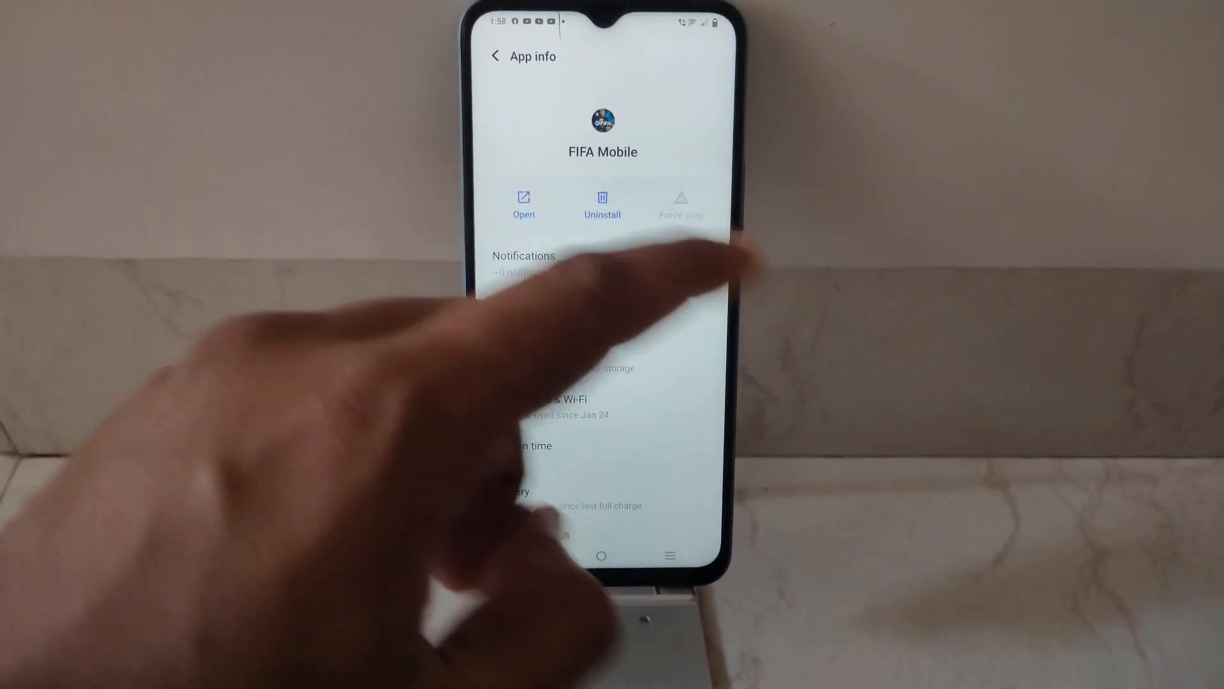
click(602, 205)
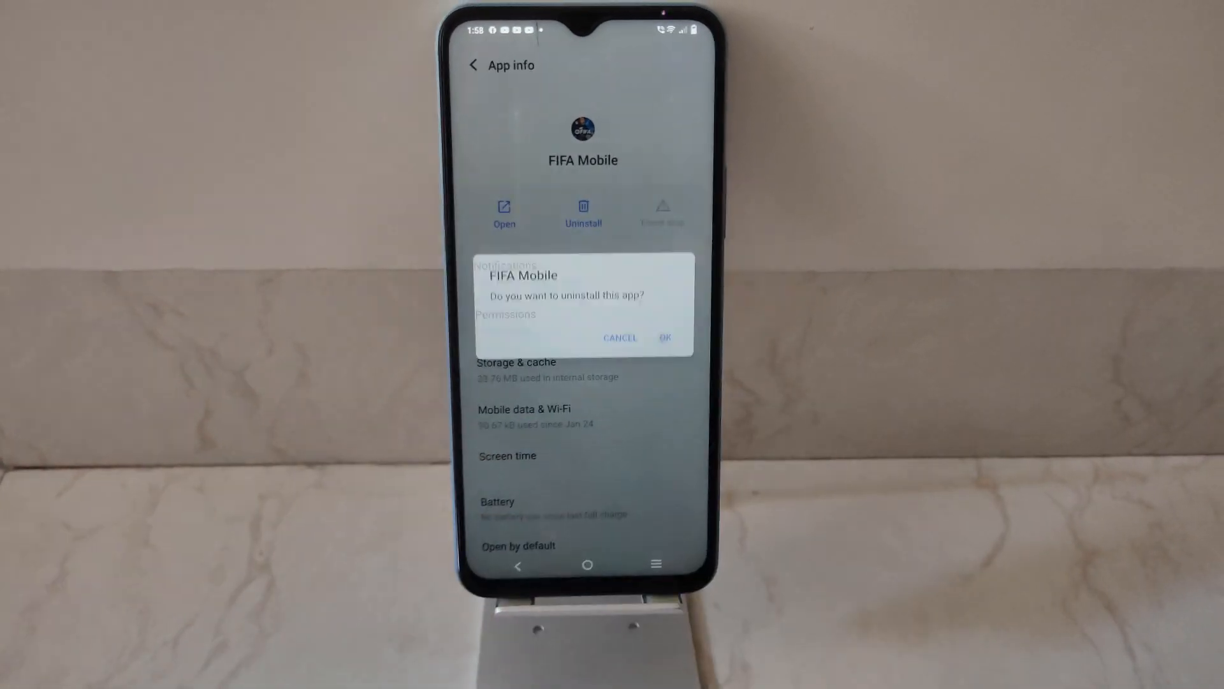
click(665, 336)
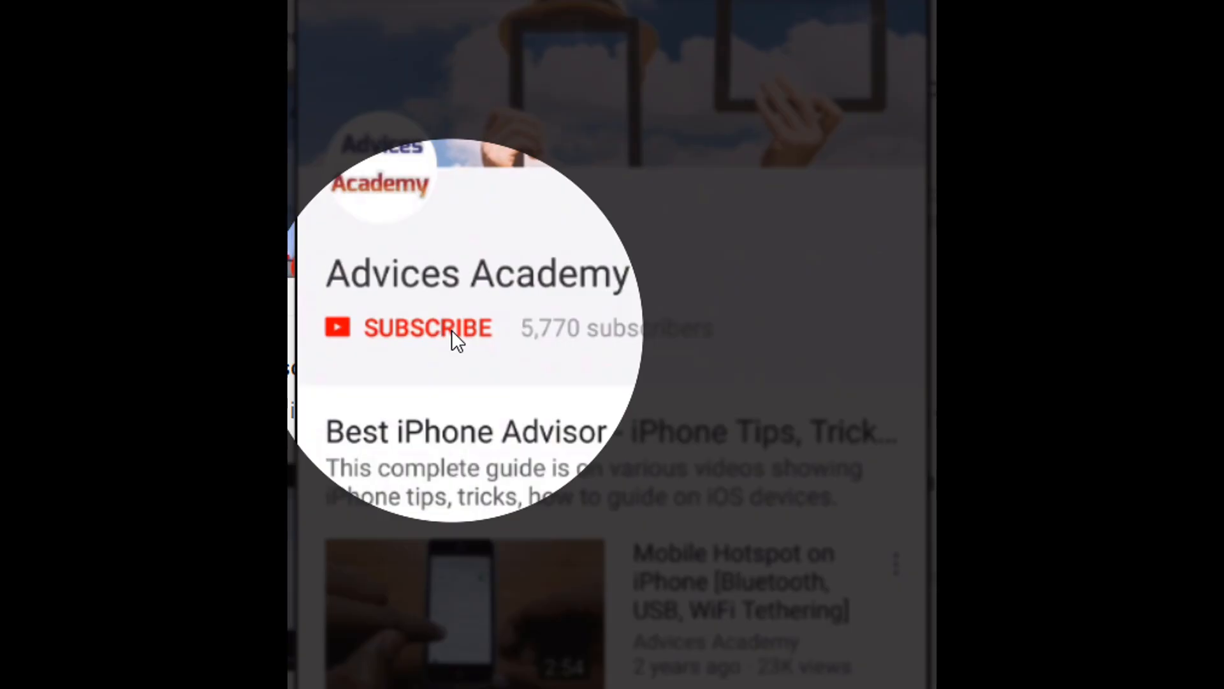
- Subscribe to the Advices Academy YouTube channel
click(427, 327)
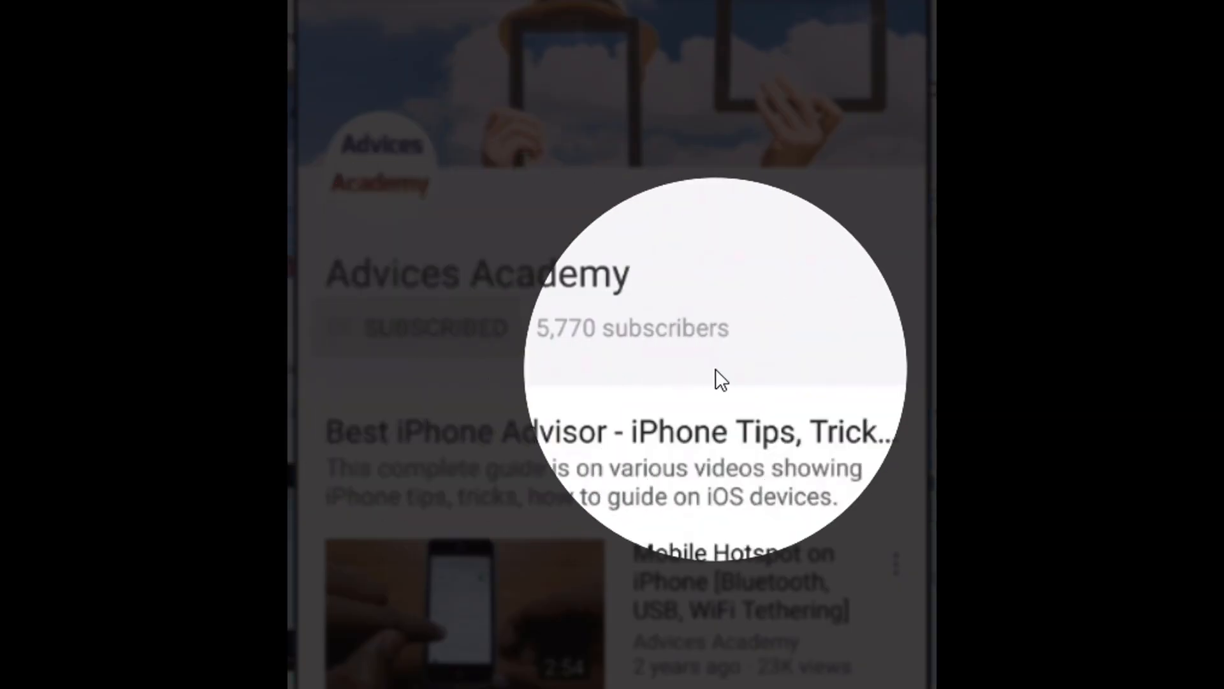